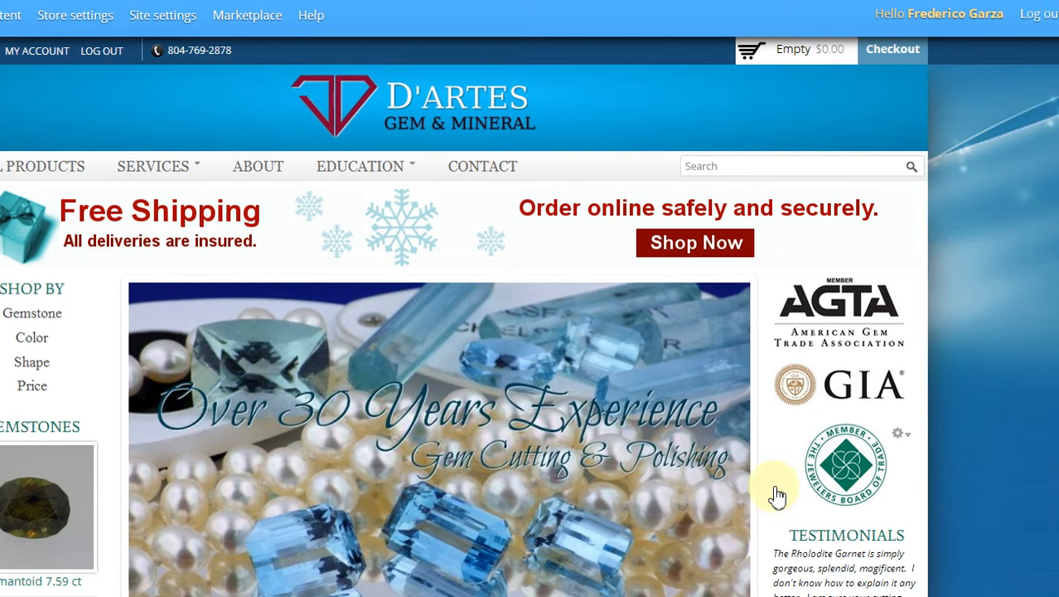
# From Content > Manage content, locate the Christmas Slideshow Item and start editing it
pyautogui.scroll(-3)
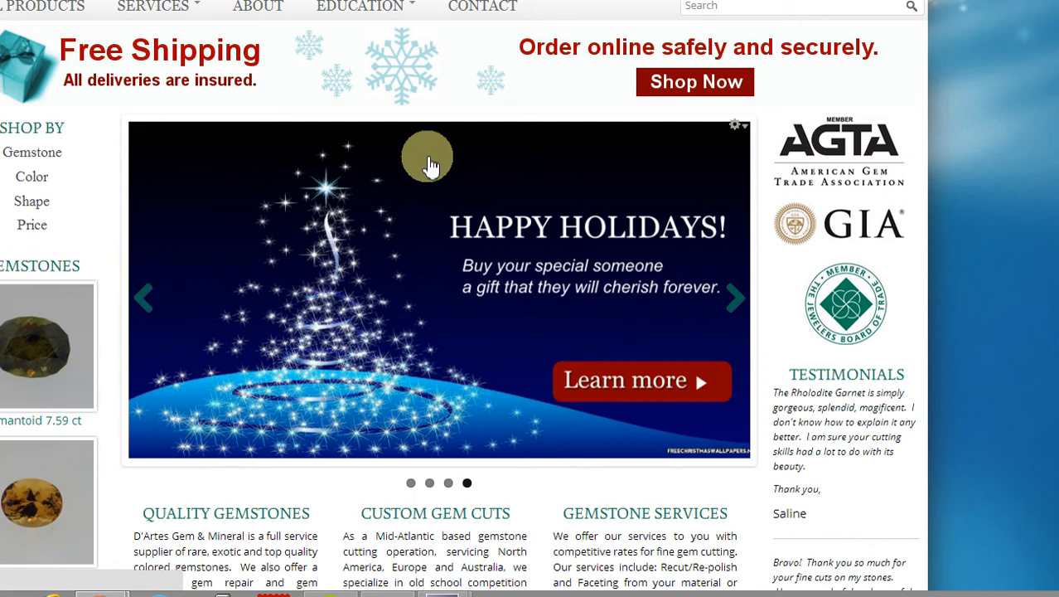
pyautogui.moveTo(368, 299)
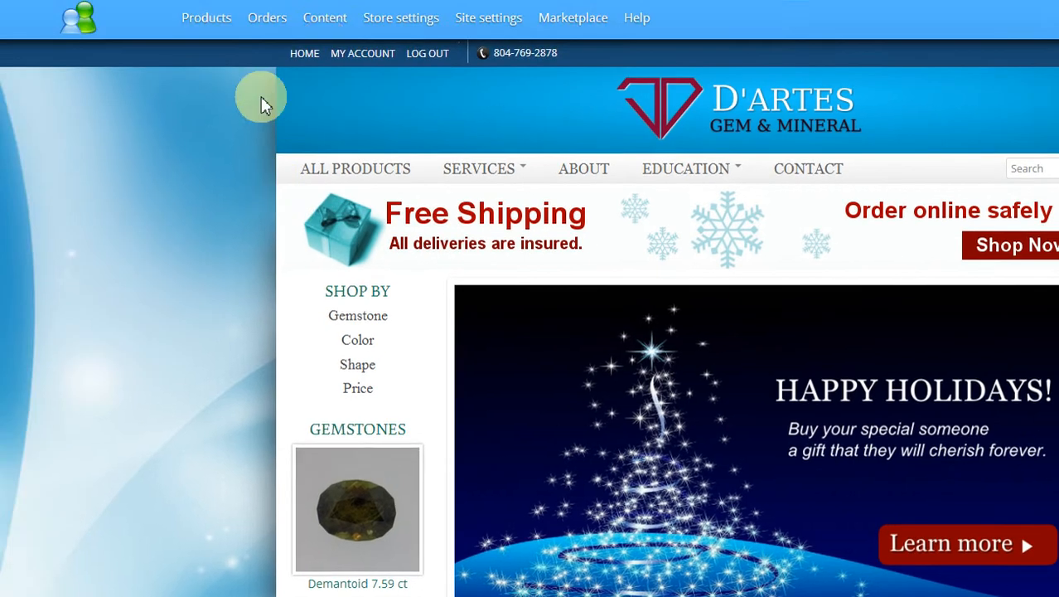
pyautogui.click(325, 107)
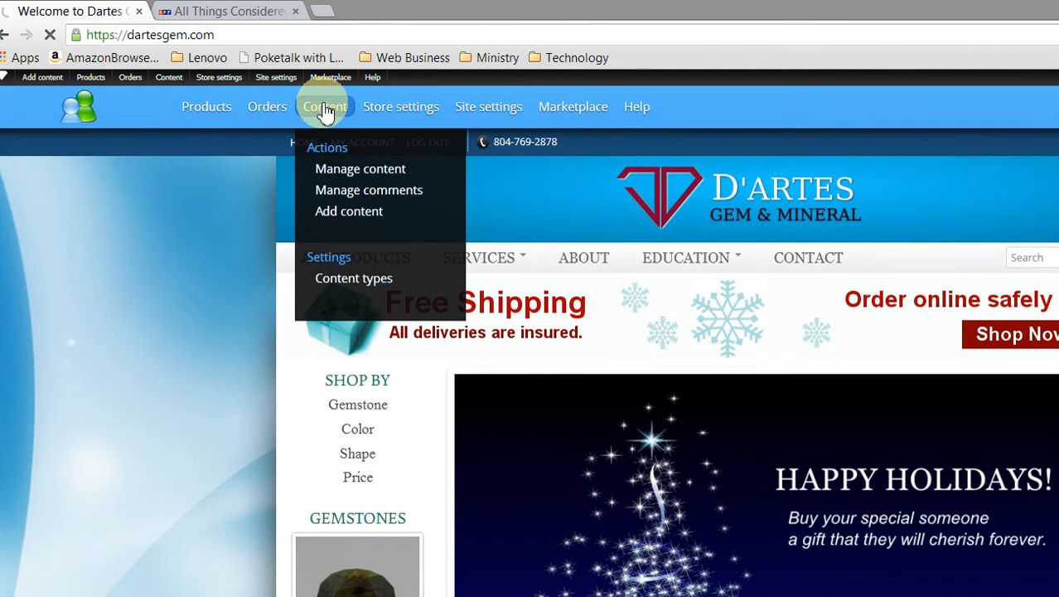
pyautogui.click(359, 169)
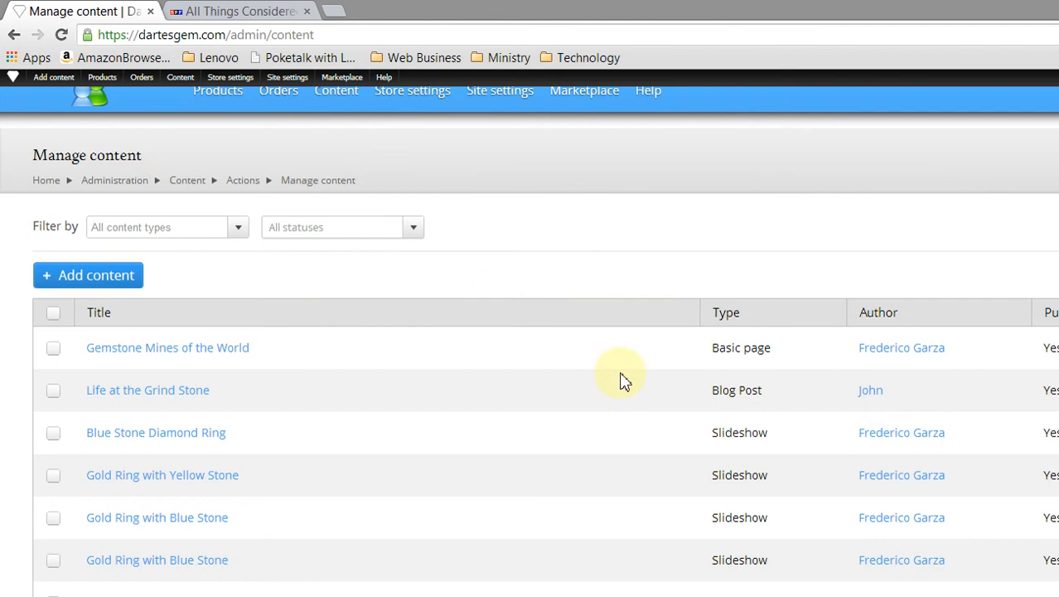
pyautogui.scroll(-3)
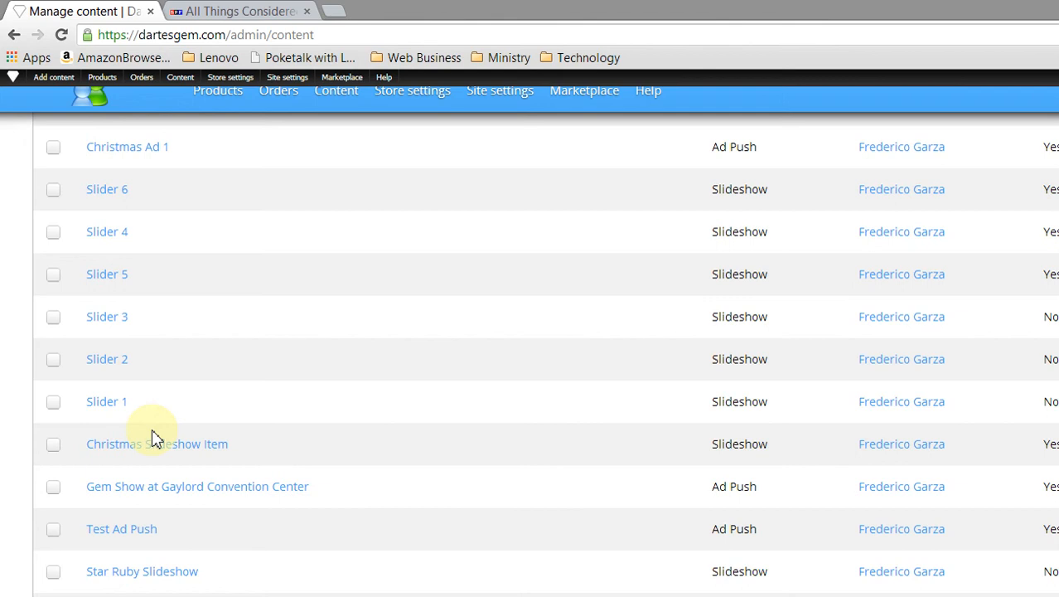
pyautogui.moveTo(762, 431)
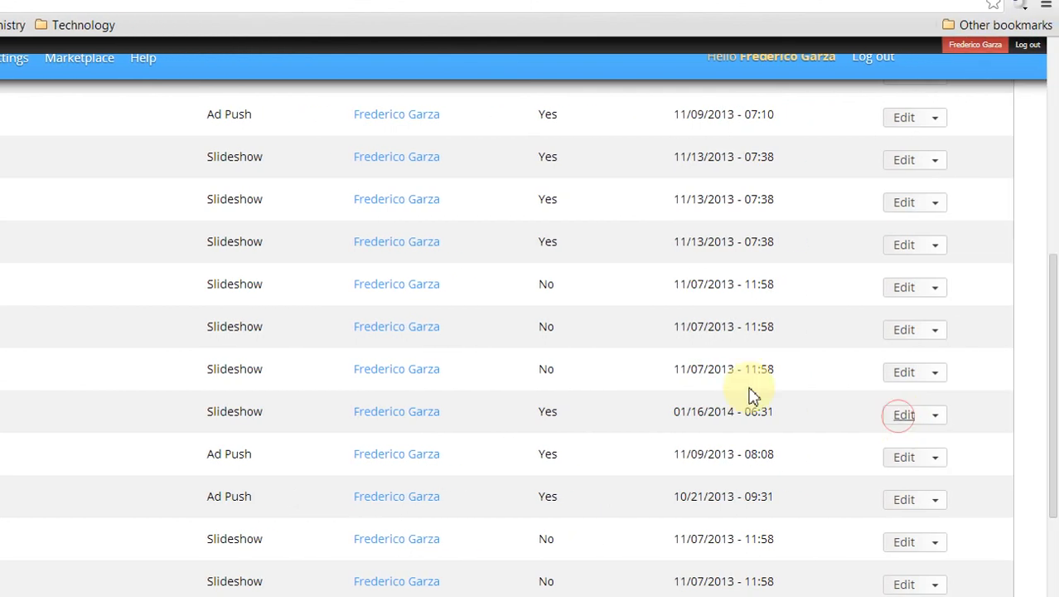
pyautogui.click(903, 414)
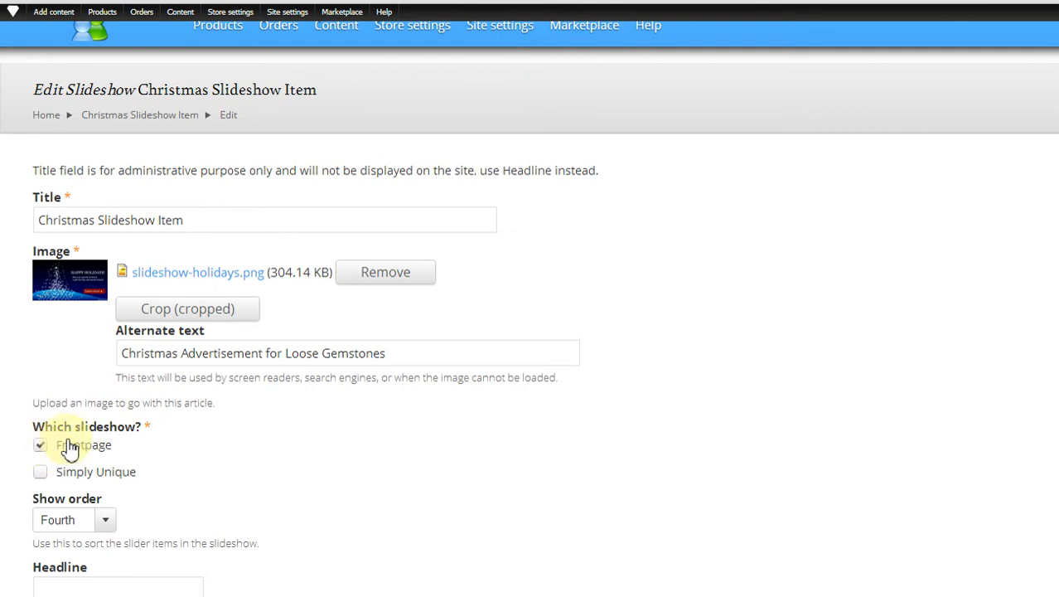
pyautogui.scroll(-3)
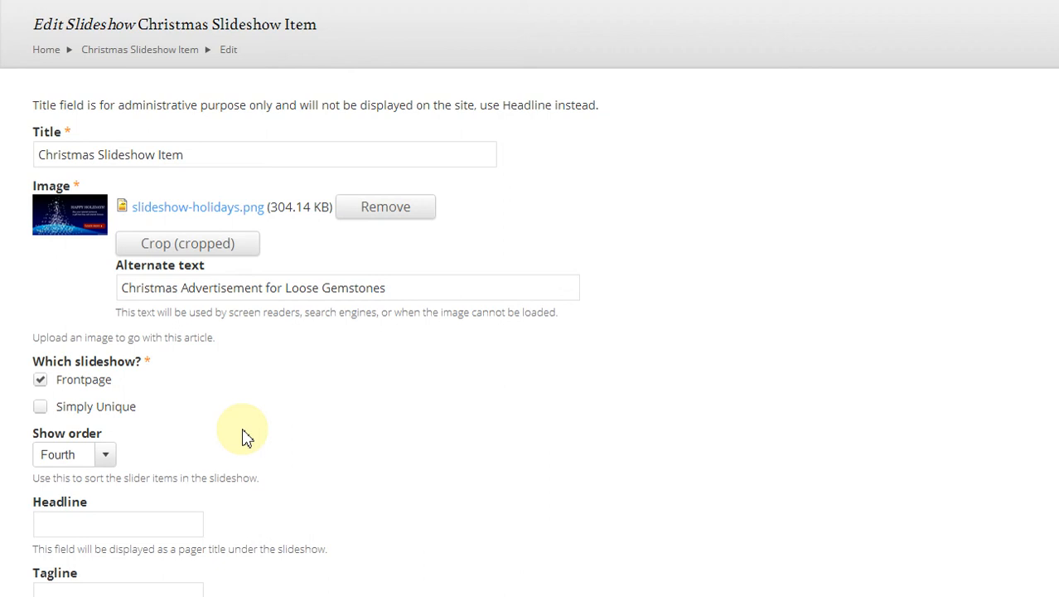
pyautogui.click(75, 454)
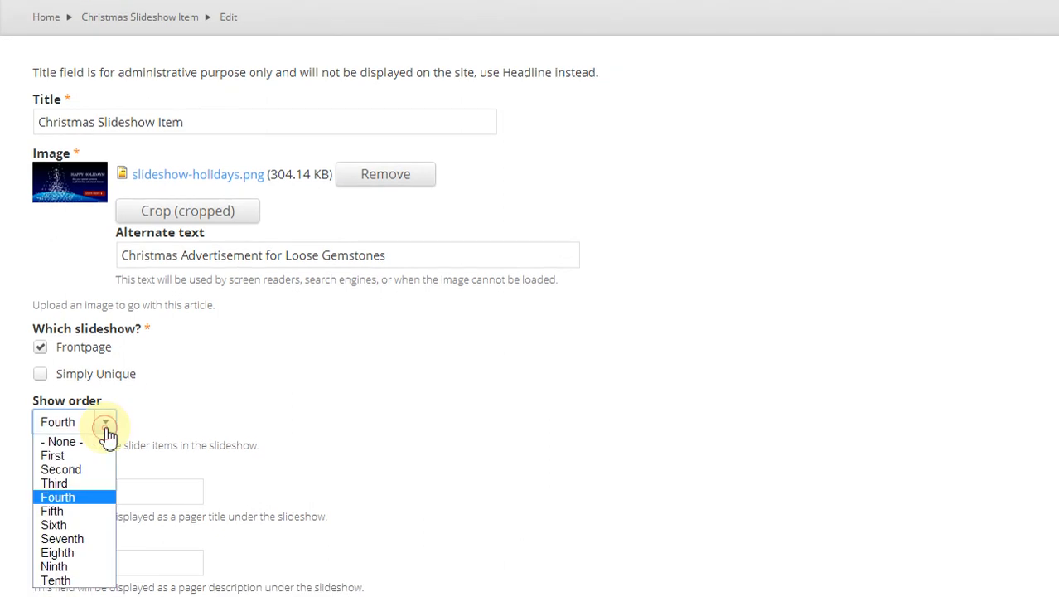
pyautogui.click(58, 497)
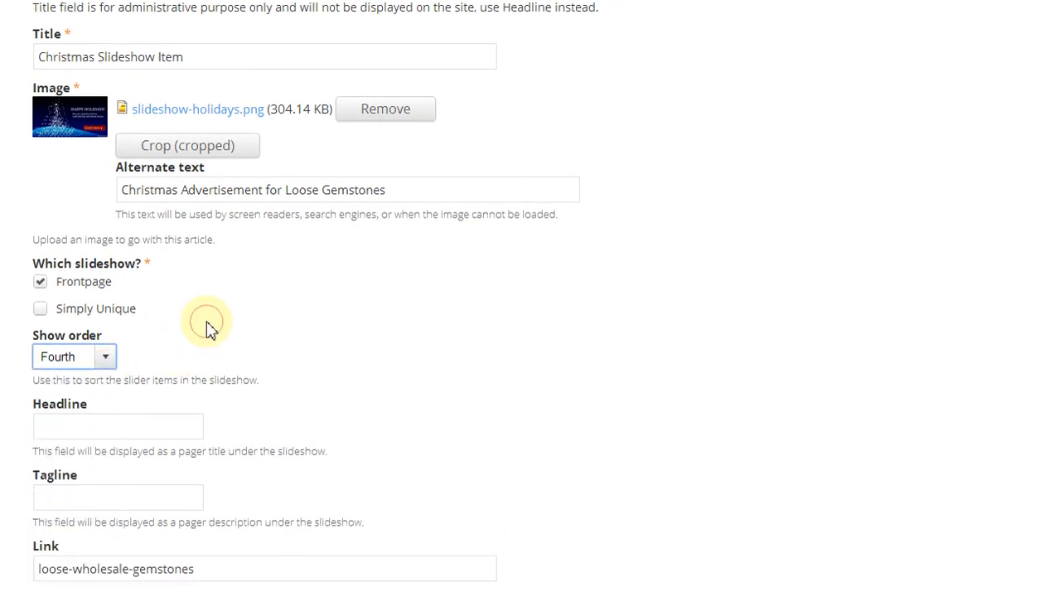
pyautogui.scroll(-3)
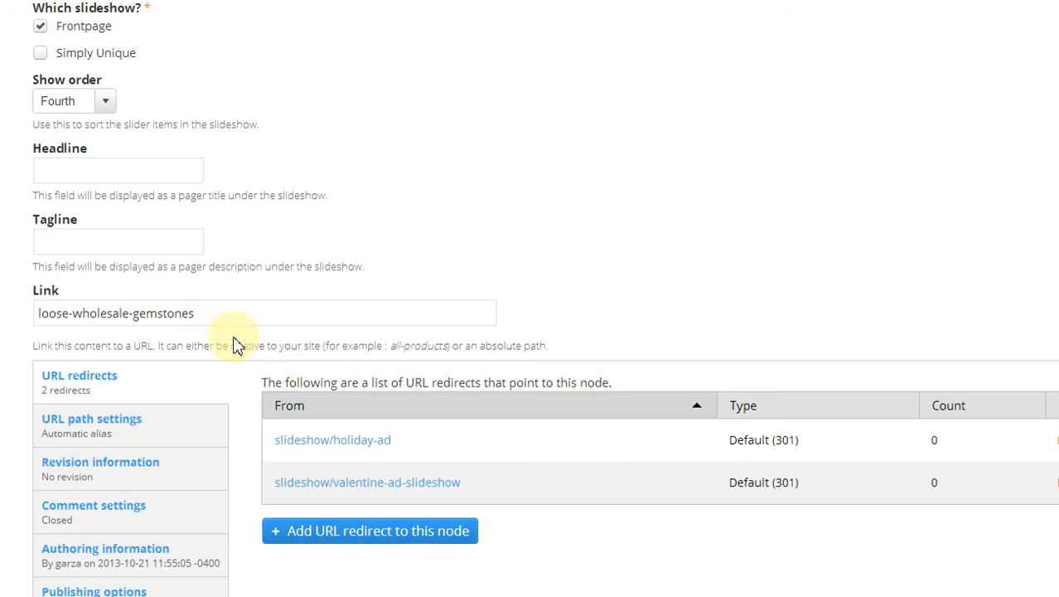
pyautogui.click(236, 312)
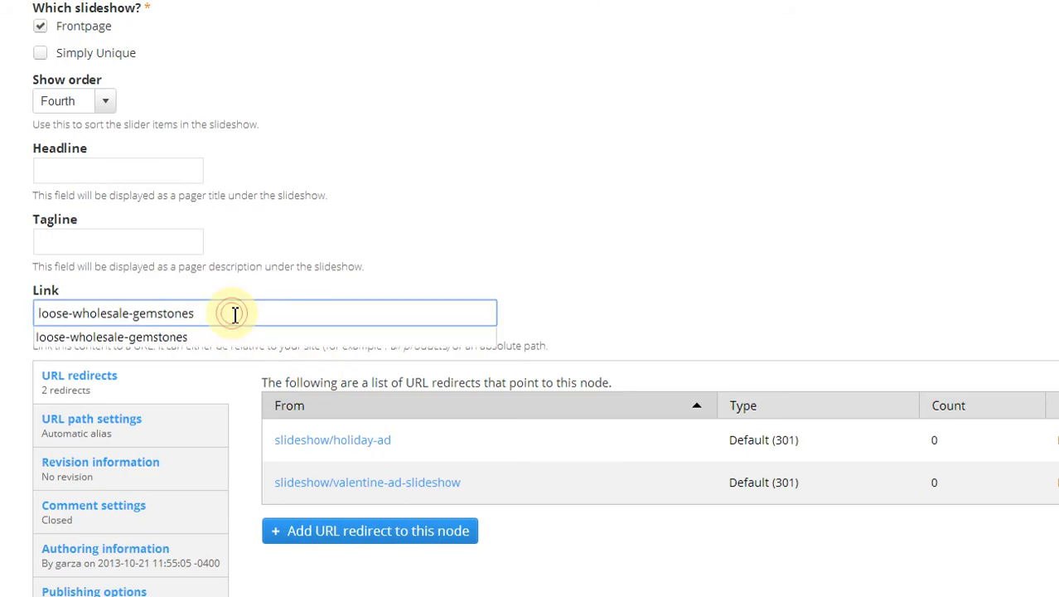
pyautogui.tripleClick(116, 312)
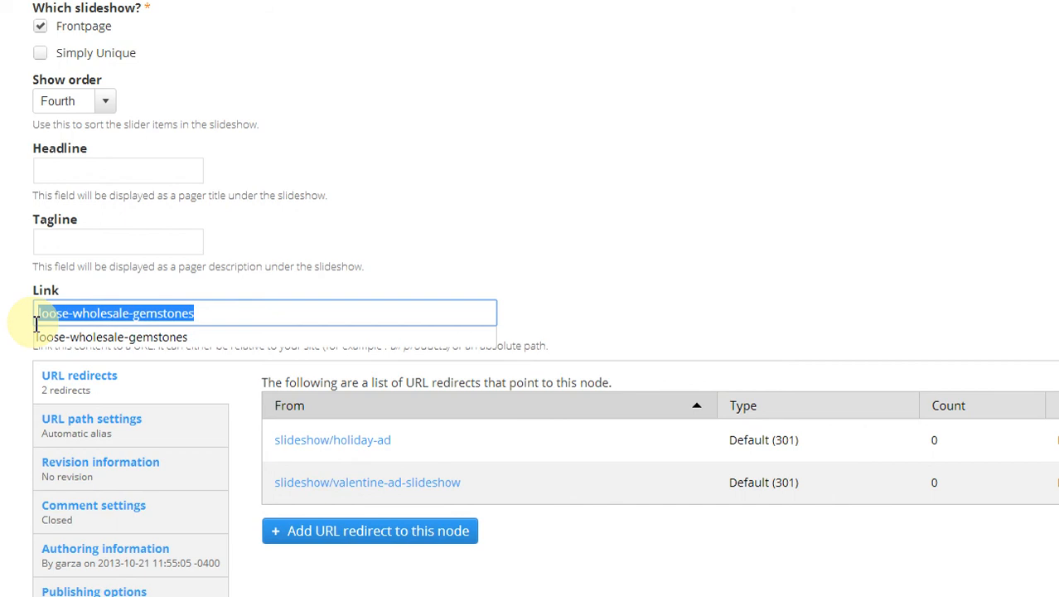
pyautogui.click(506, 272)
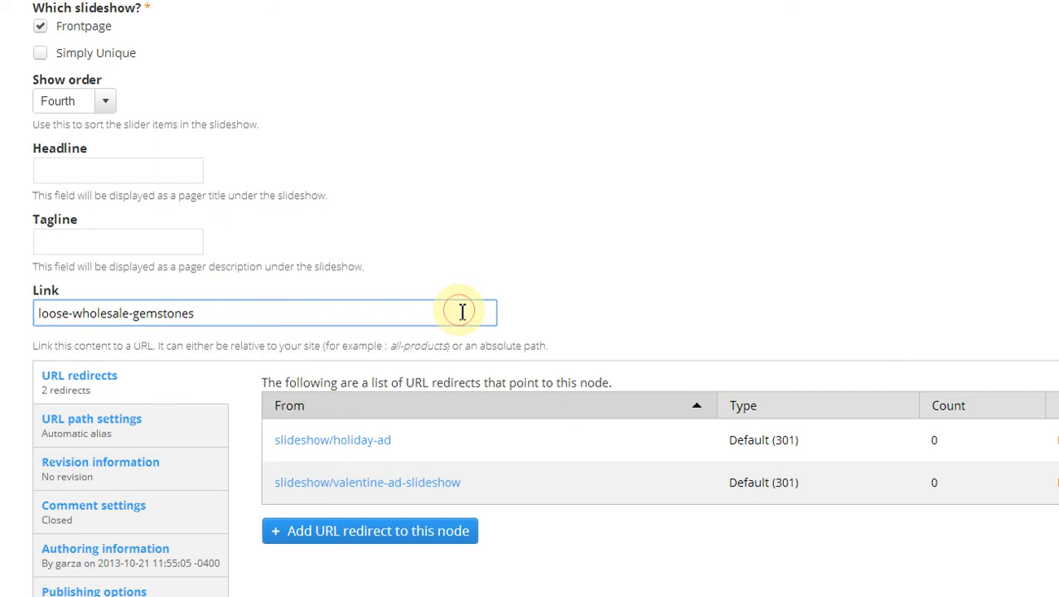
pyautogui.write('www.goo')
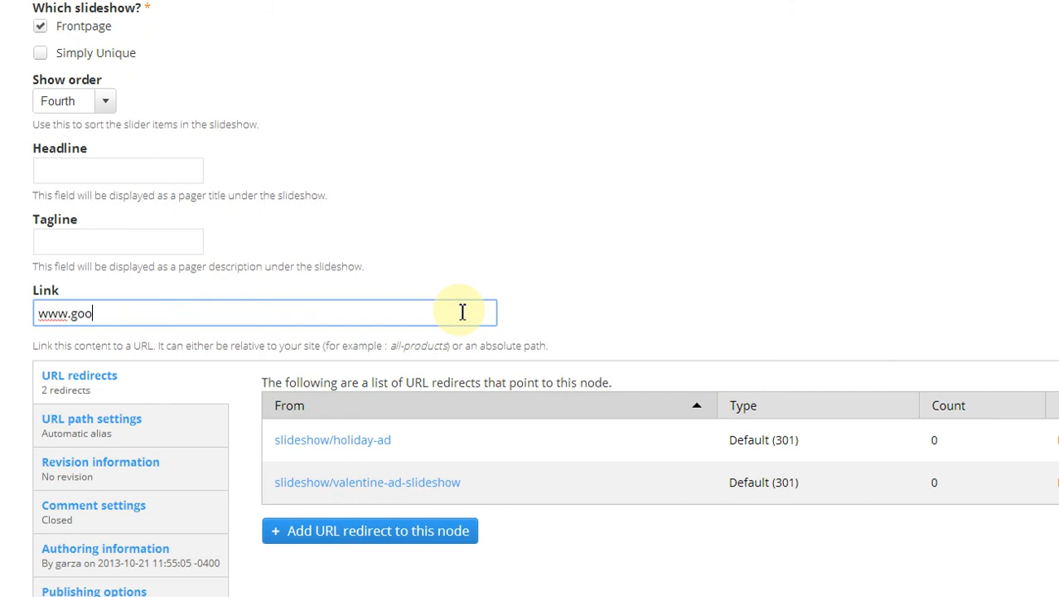
pyautogui.write('loose-wholesale-gemstones')
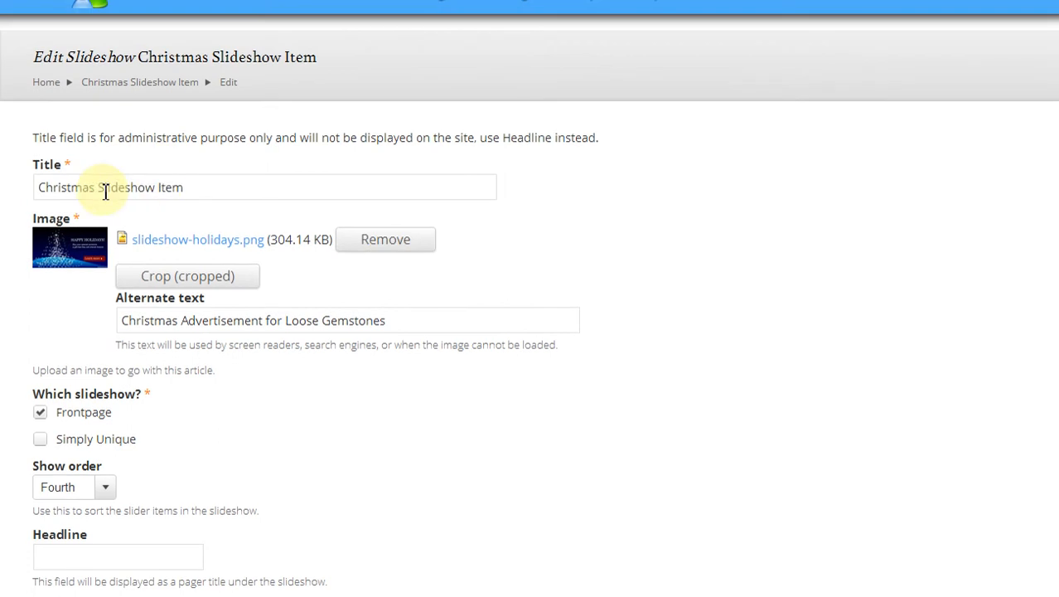
# Retitle the item to Valentine's Day Slideshow Item and remove its holiday image
pyautogui.doubleClick(66, 185)
pyautogui.write("Valentine's Day")
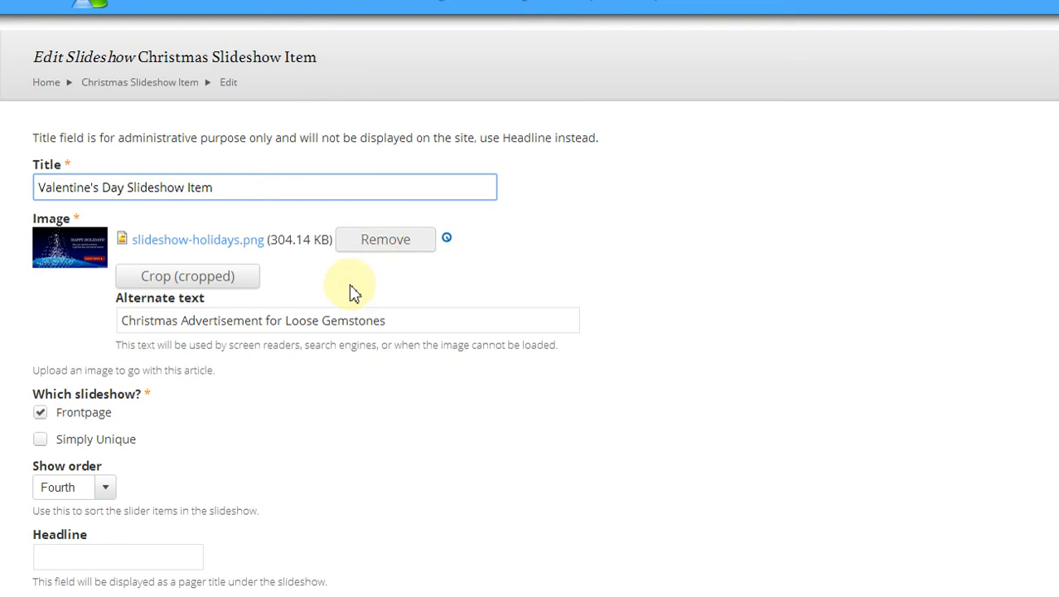
pyautogui.click(385, 239)
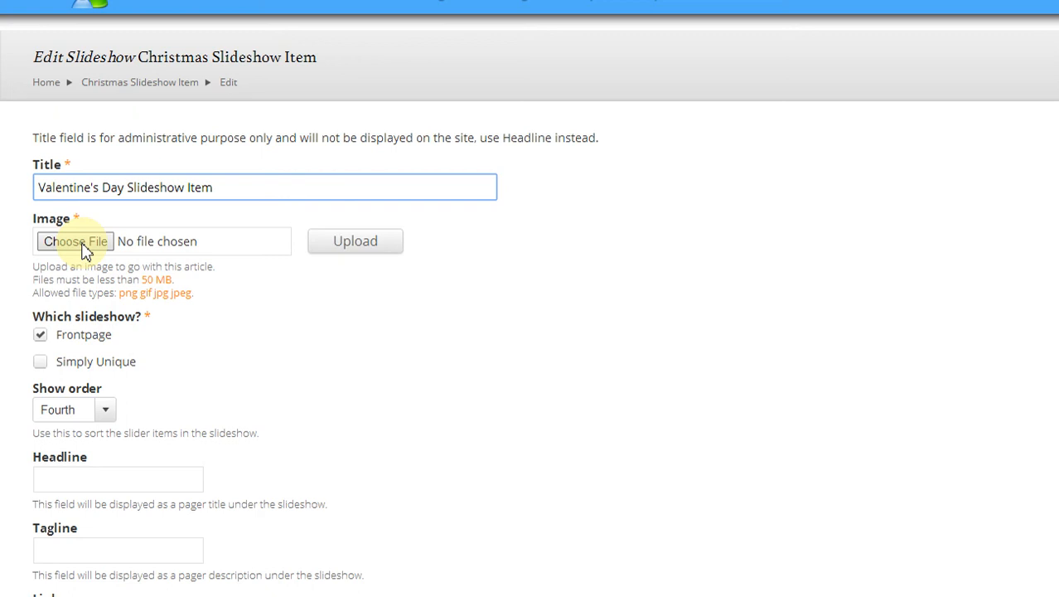
# Choose Valentines-Day-web-2 from the Dartez images\stolen folder as the new image file
pyautogui.click(74, 241)
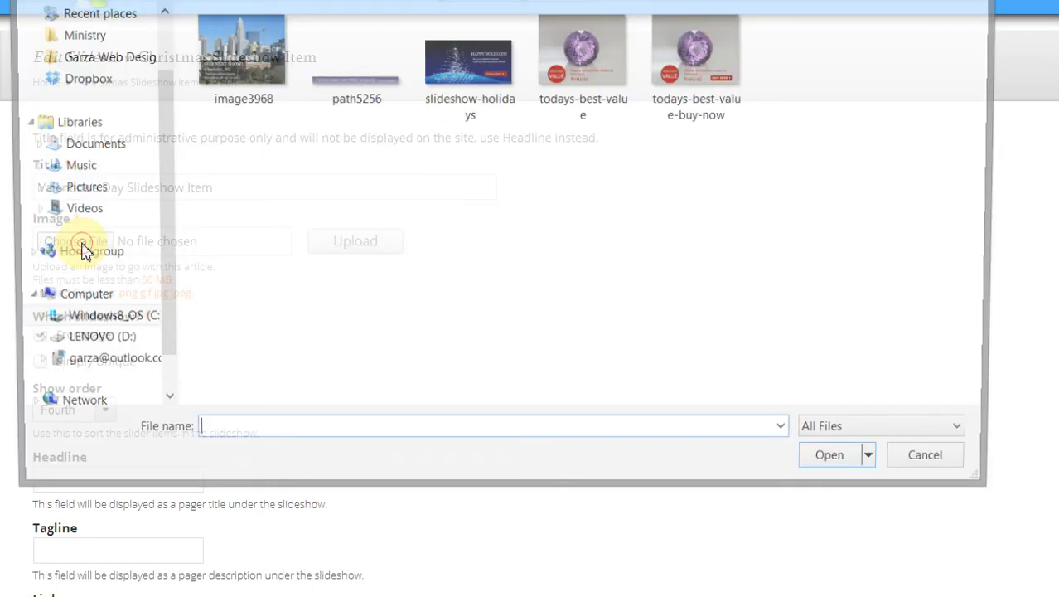
pyautogui.click(583, 115)
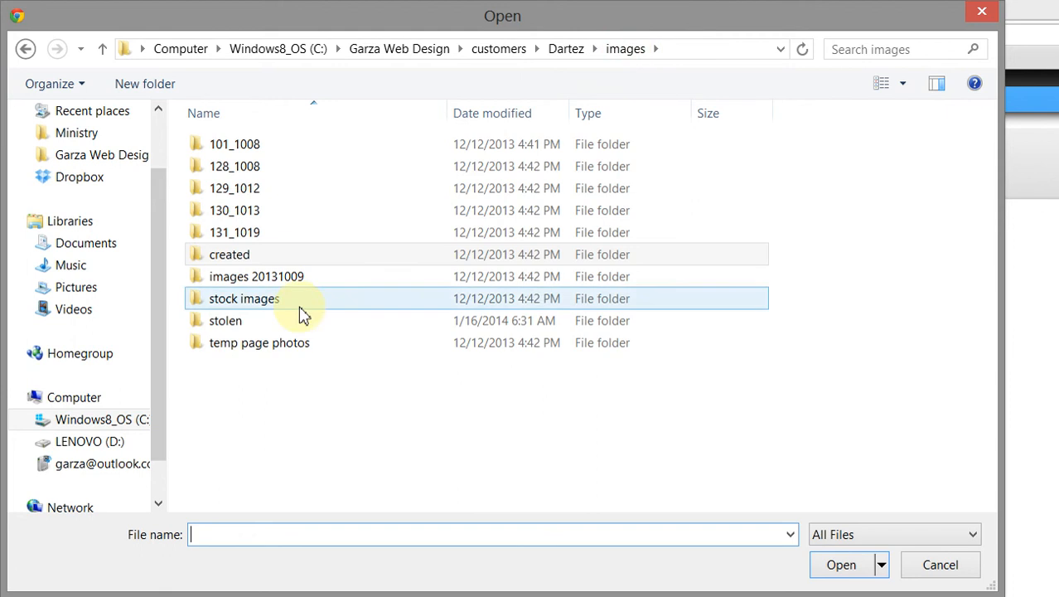
pyautogui.doubleClick(226, 321)
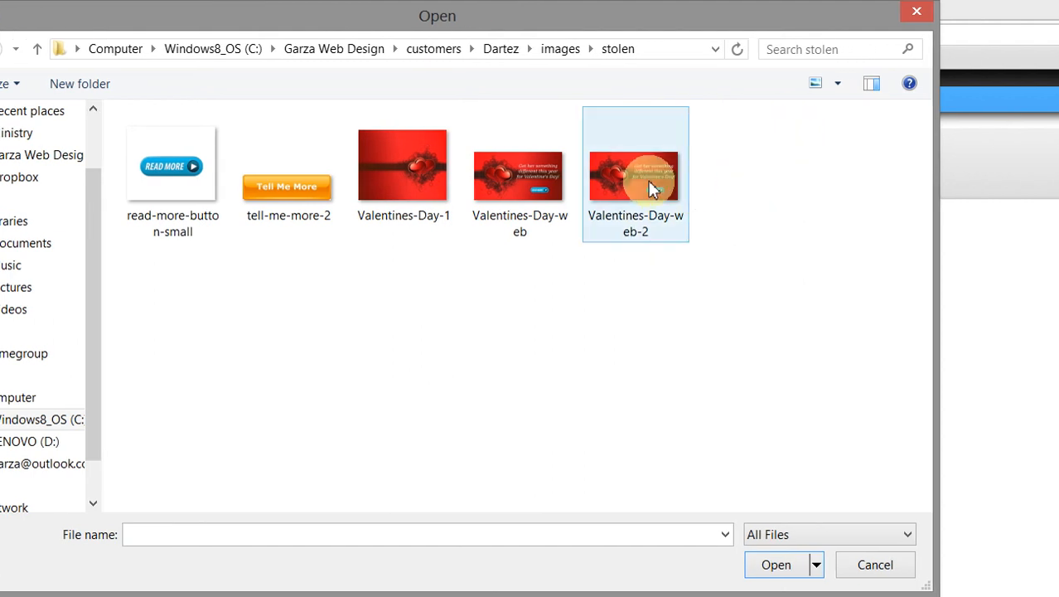
pyautogui.moveTo(649, 186)
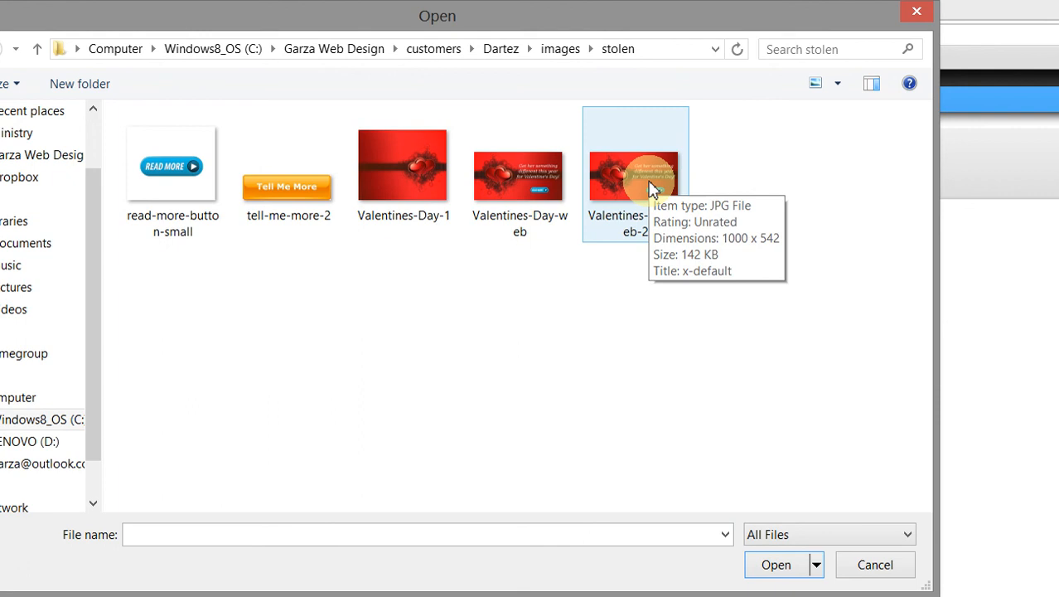
pyautogui.click(635, 174)
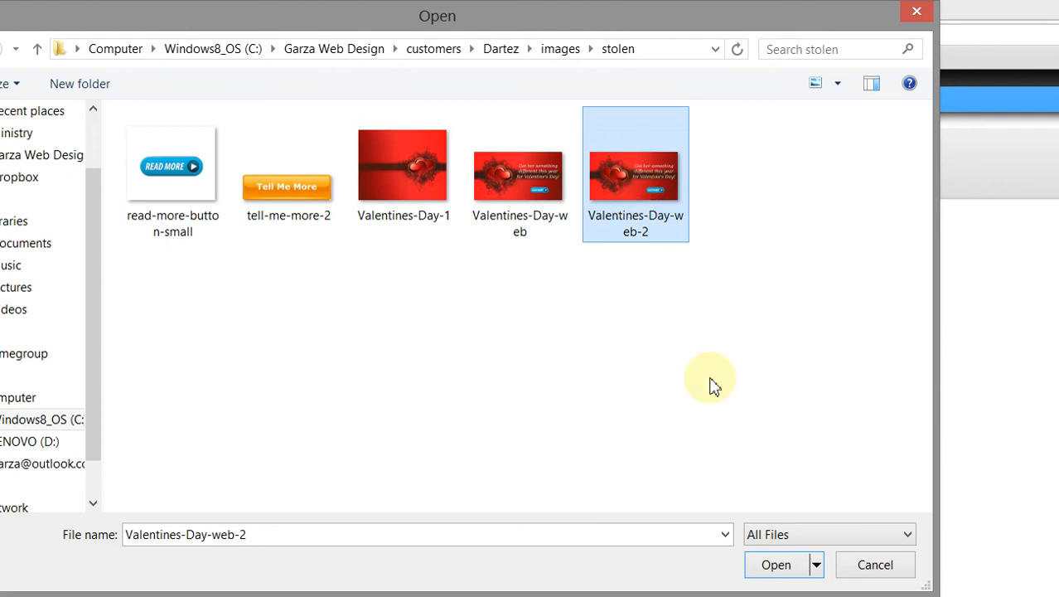
pyautogui.click(775, 564)
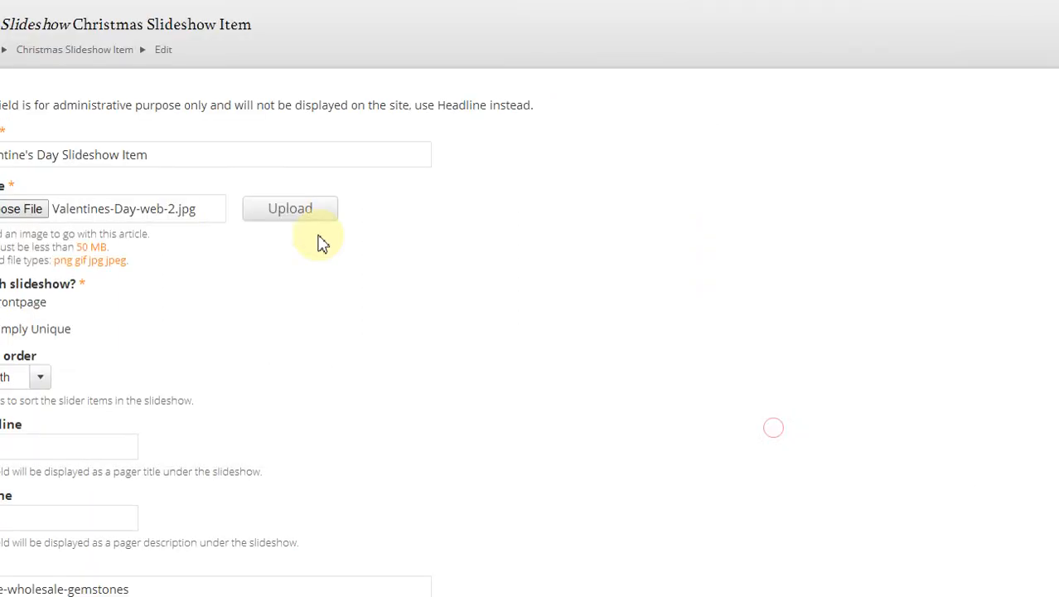
# Upload Valentines-Day-web-2.jpg so its thumbnail appears in the image field
pyautogui.hscroll(-3)
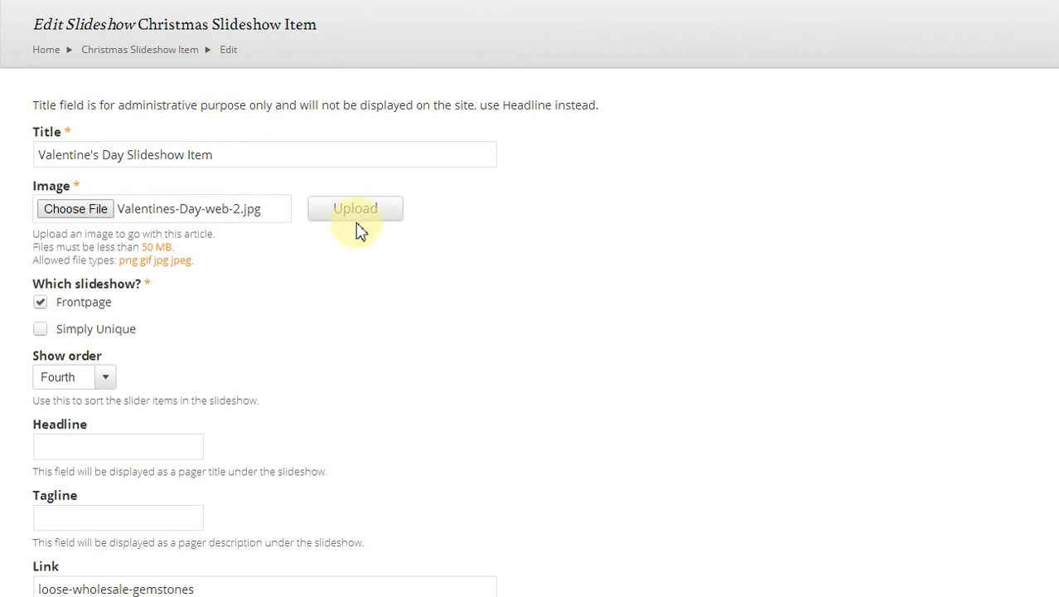
pyautogui.click(355, 209)
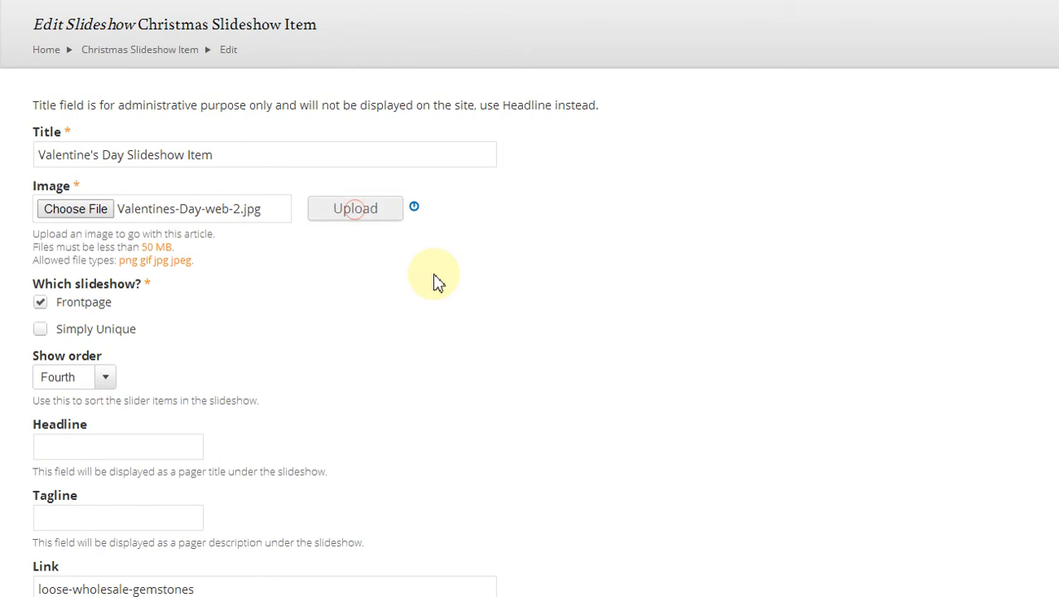
pyautogui.click(355, 209)
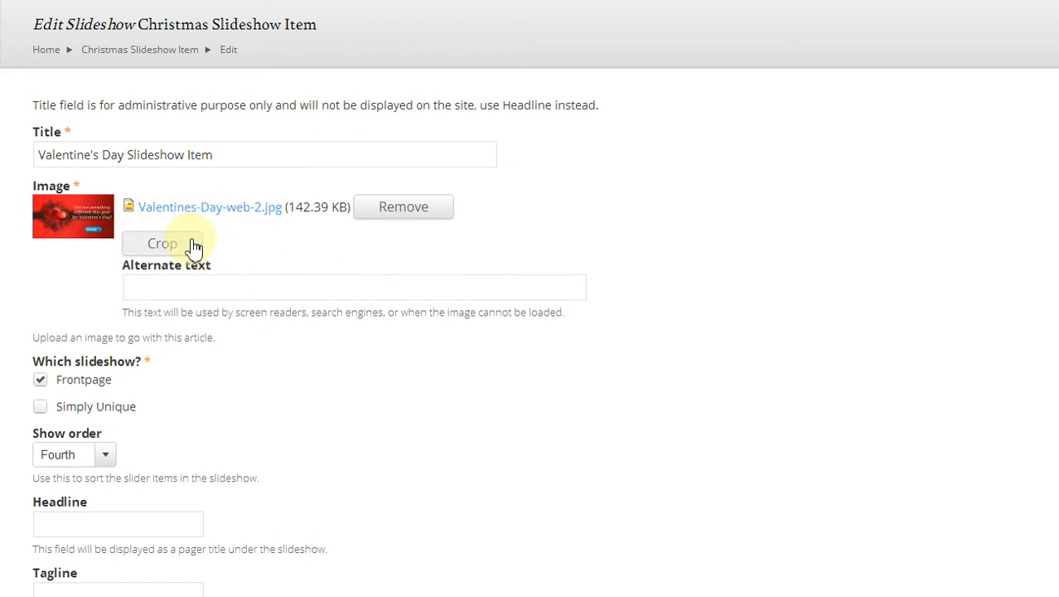
# Crop the Valentine image, positioning and resizing the crop box over the hearts area
pyautogui.click(163, 242)
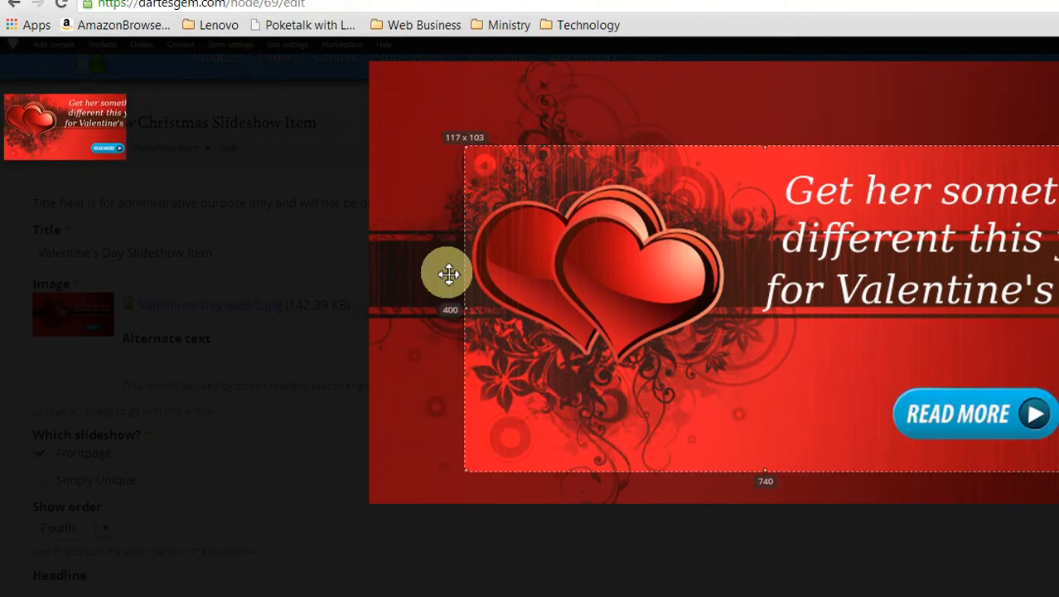
pyautogui.moveTo(447, 273); pyautogui.dragTo(477, 222)
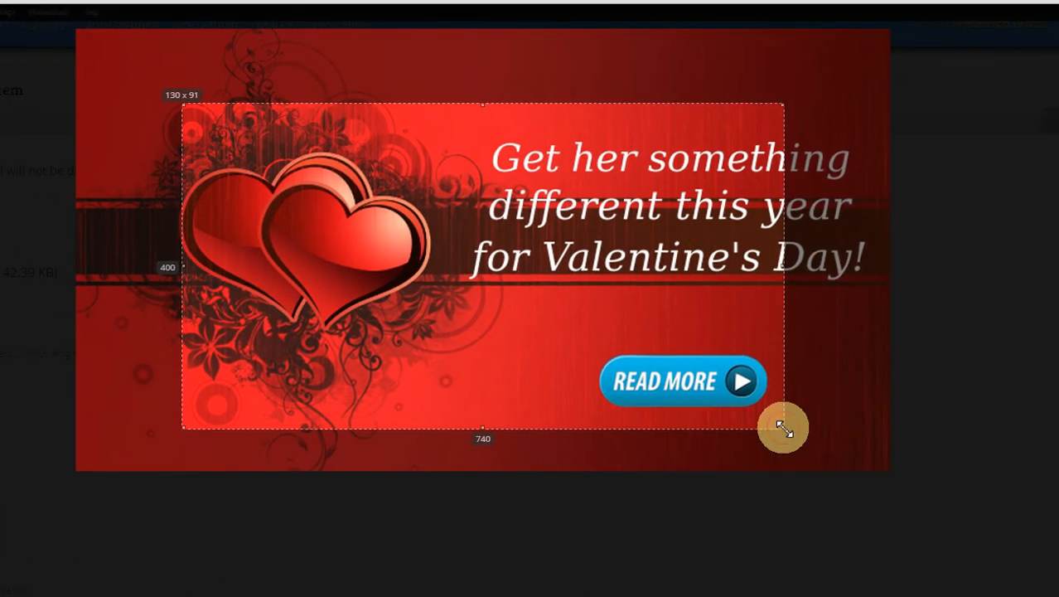
pyautogui.moveTo(782, 428); pyautogui.dragTo(693, 364)
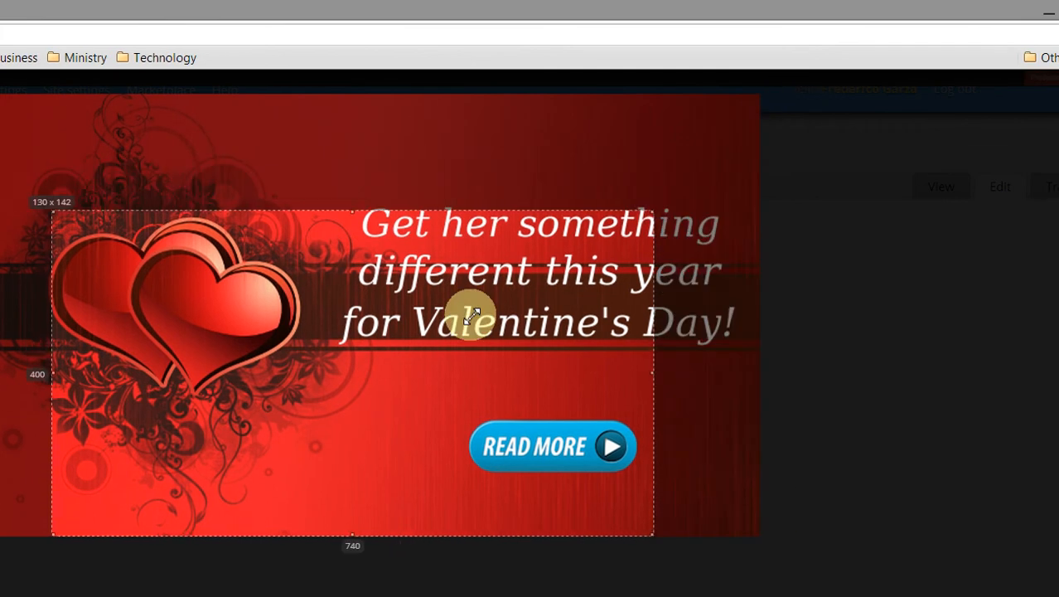
pyautogui.moveTo(473, 314); pyautogui.dragTo(711, 174)
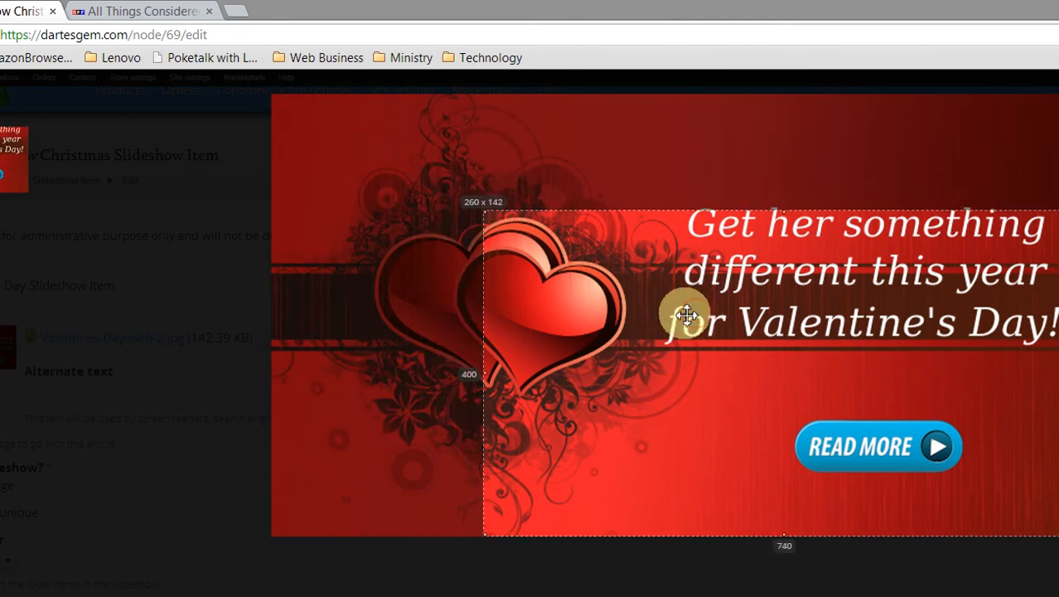
pyautogui.moveTo(686, 313); pyautogui.dragTo(595, 272)
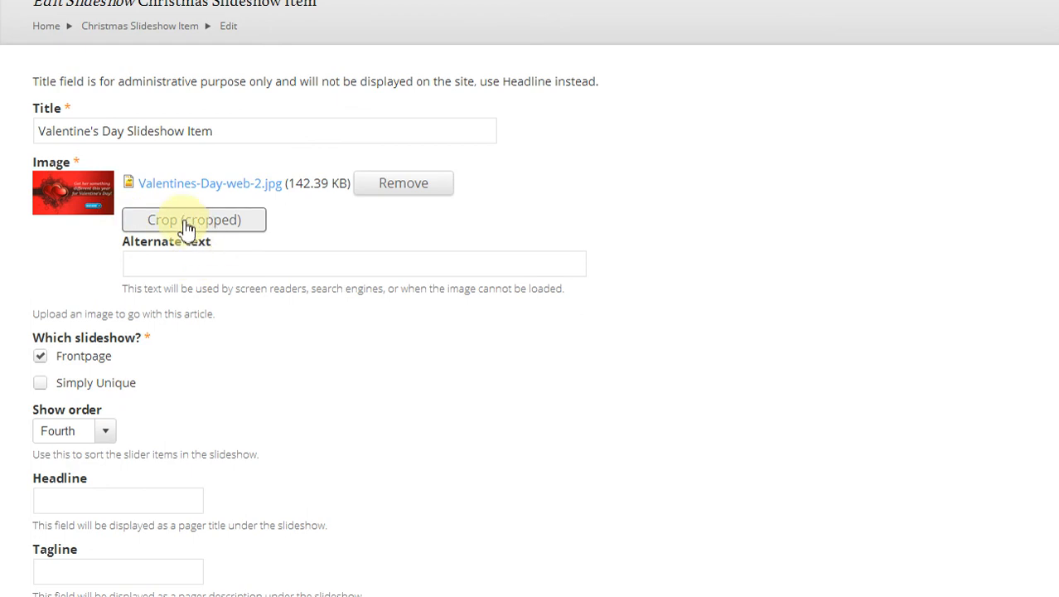
# Enter alternate text 'Valentines Day Ad for loose gemstones' for the image
pyautogui.click(355, 262)
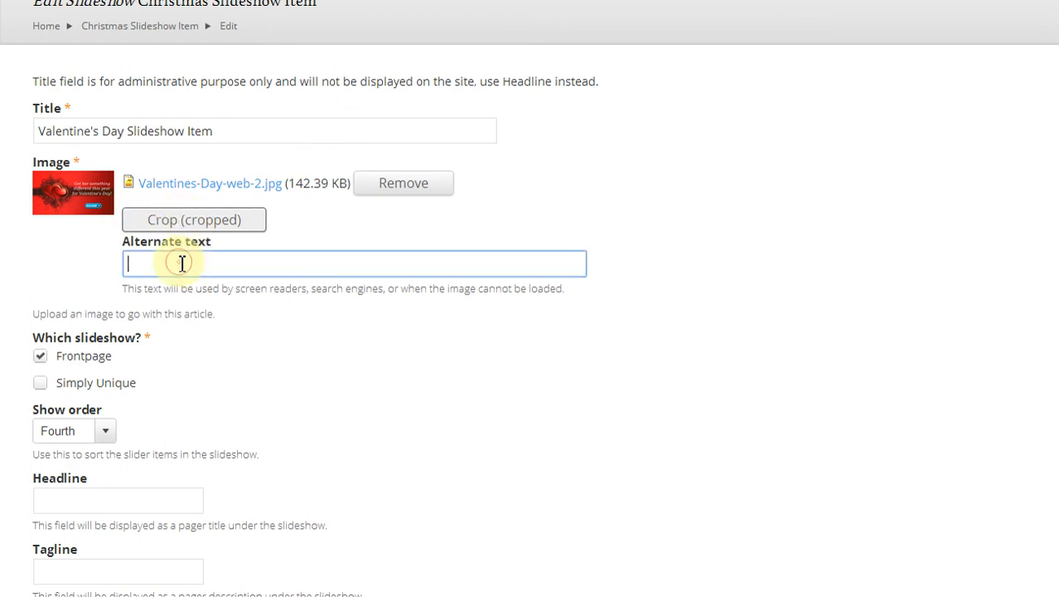
pyautogui.write('Vel')
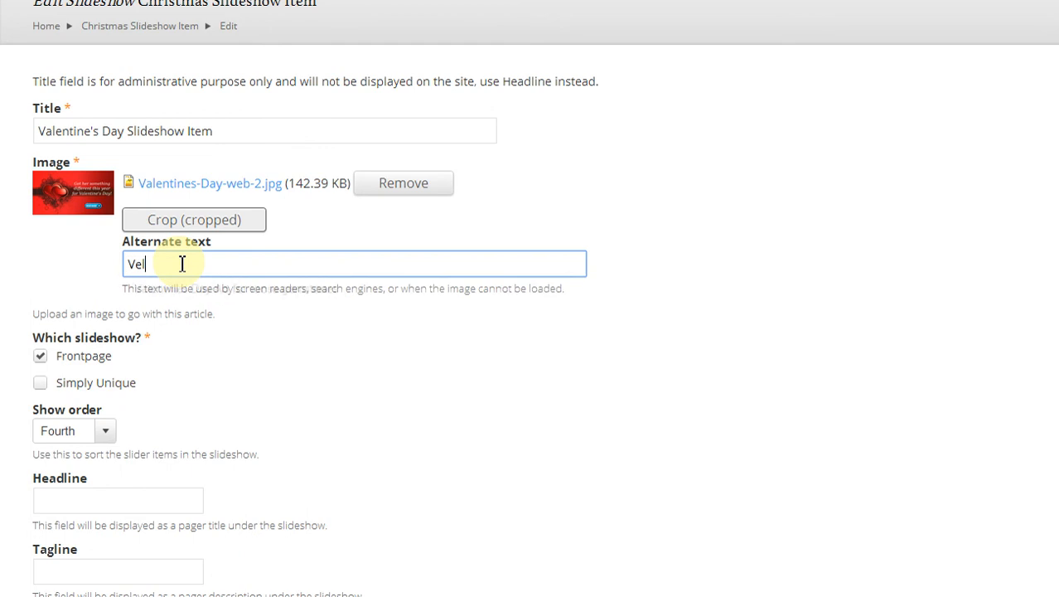
pyautogui.write('a')
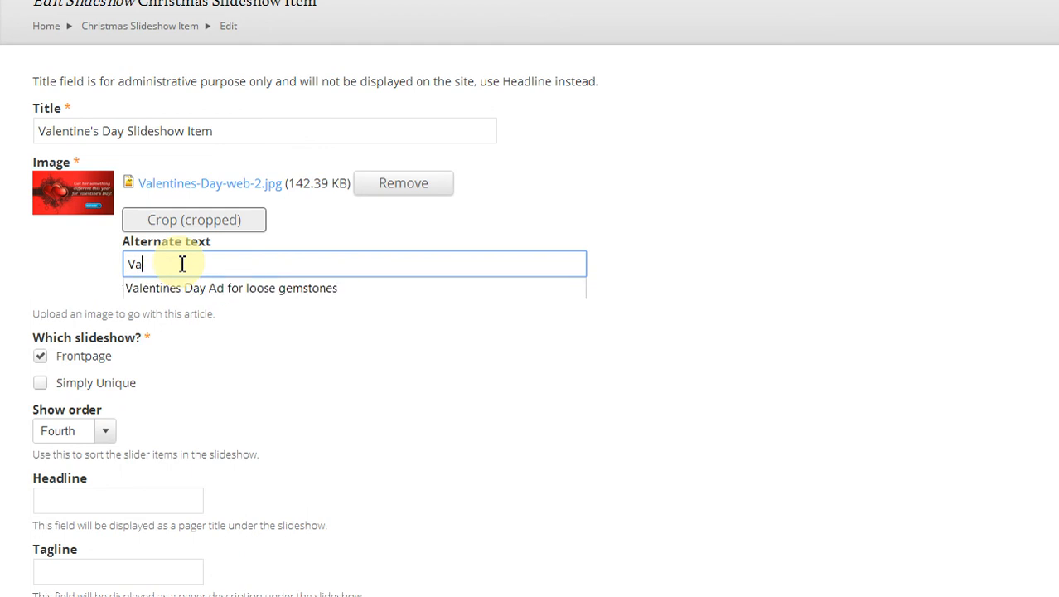
pyautogui.write('lentines Day A')
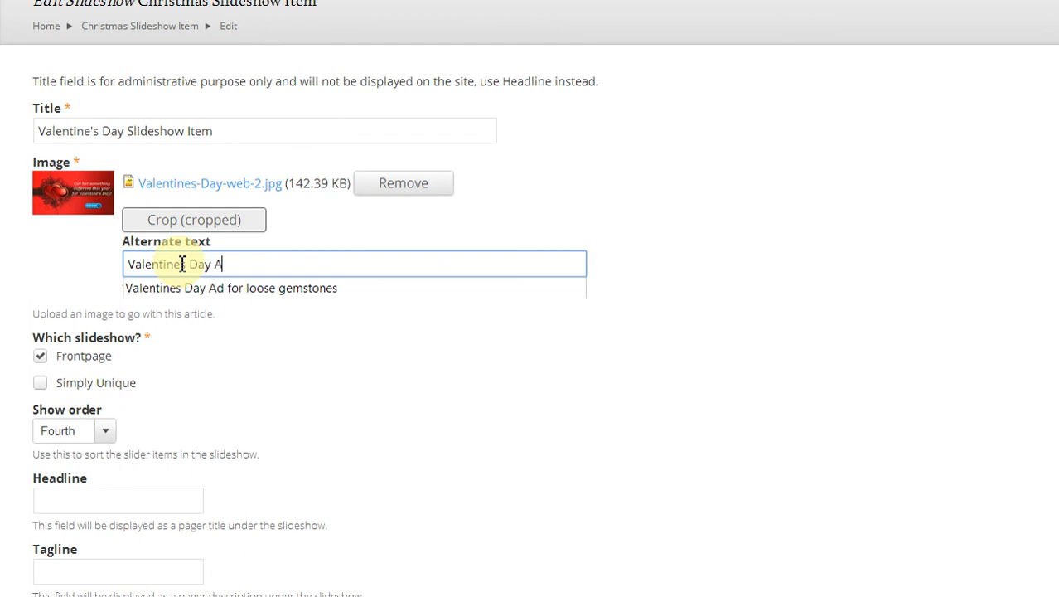
pyautogui.write('d for loose')
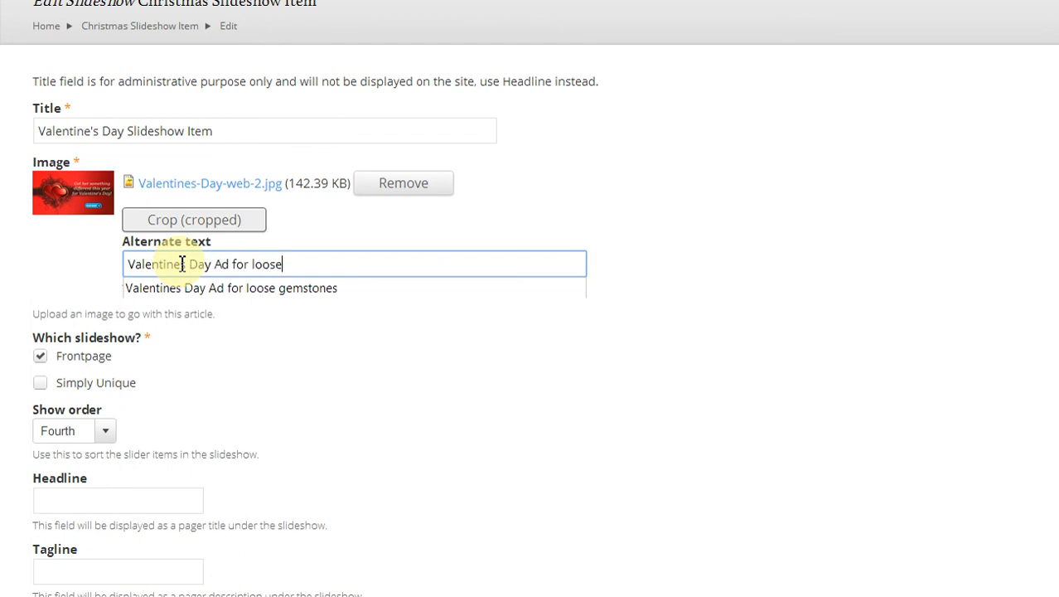
pyautogui.write('gemstones')
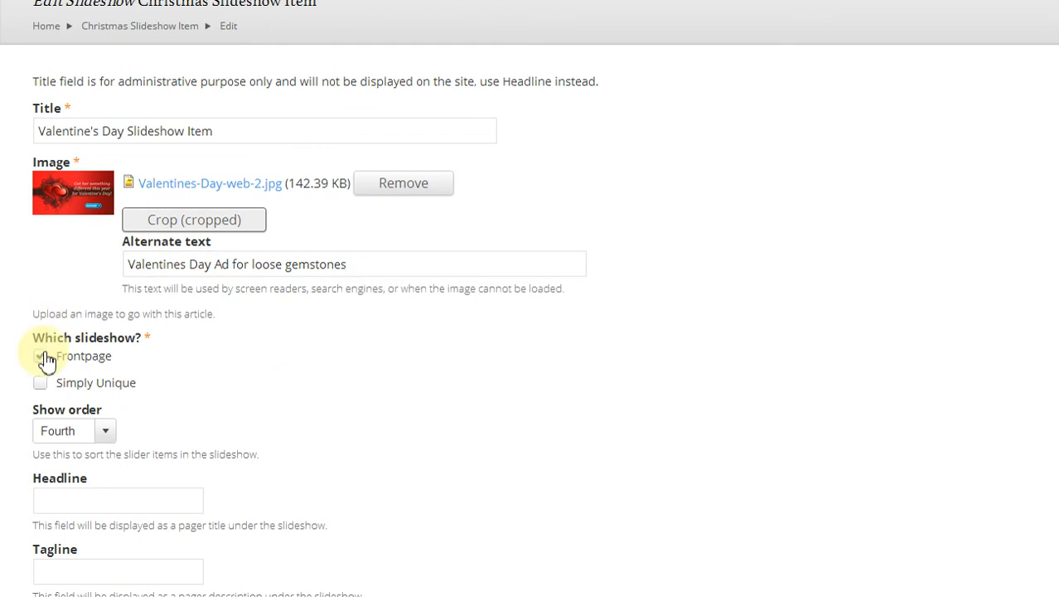
pyautogui.click(40, 354)
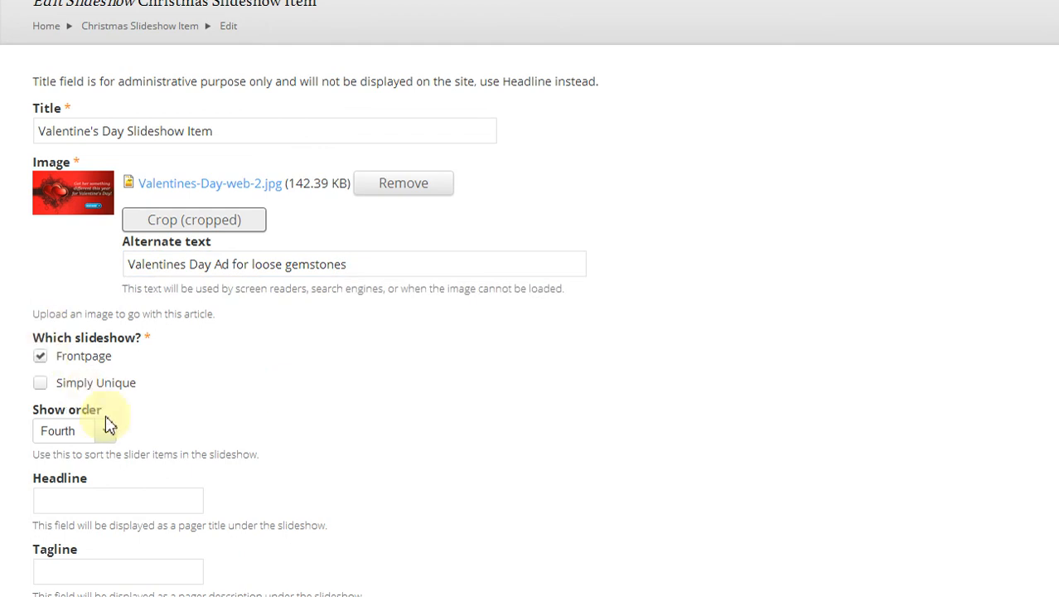
pyautogui.click(74, 431)
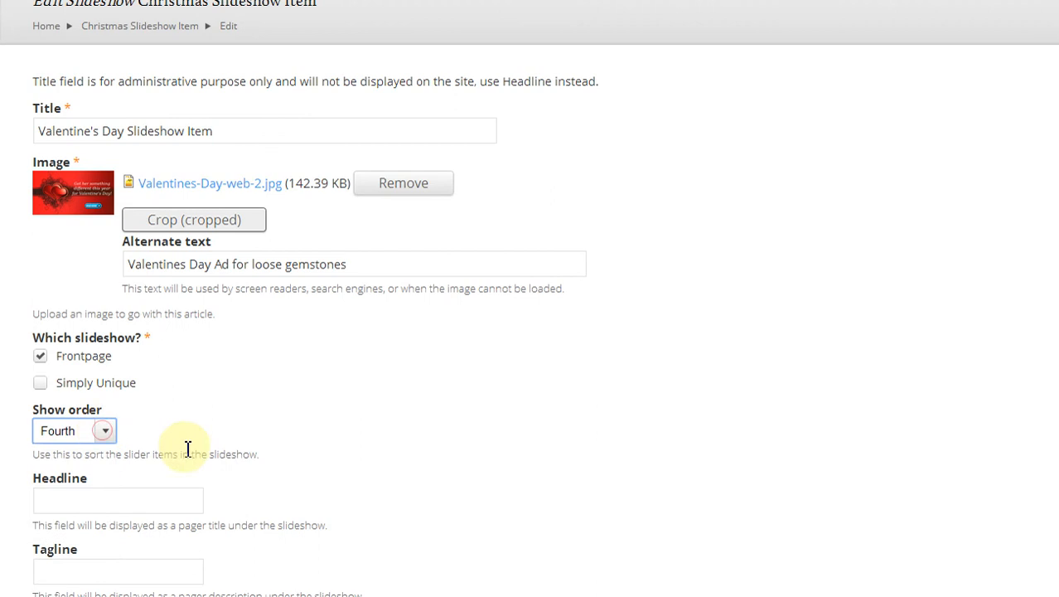
pyautogui.scroll(-3)
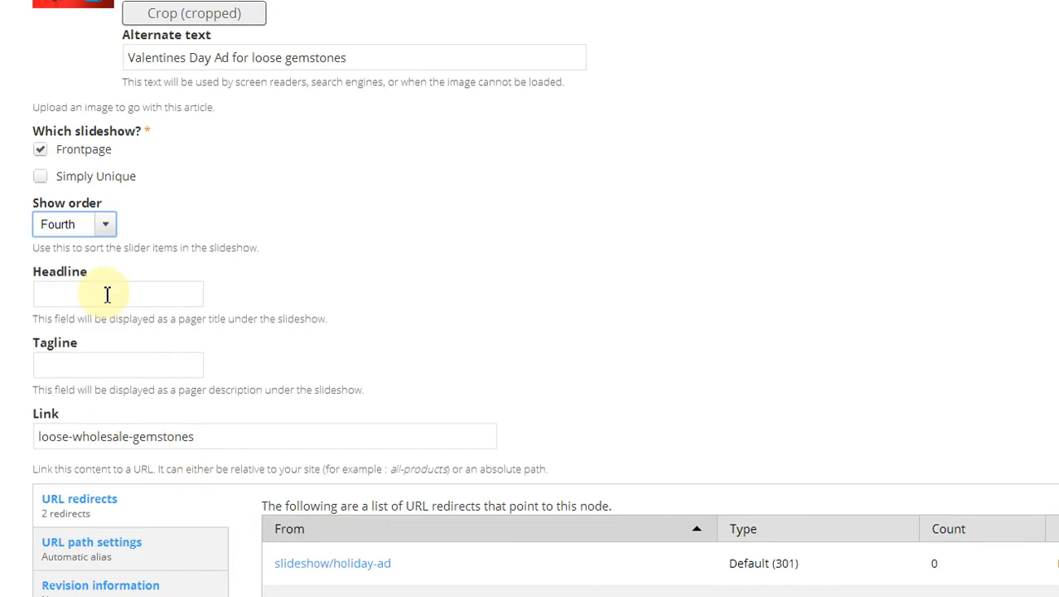
pyautogui.moveTo(135, 285)
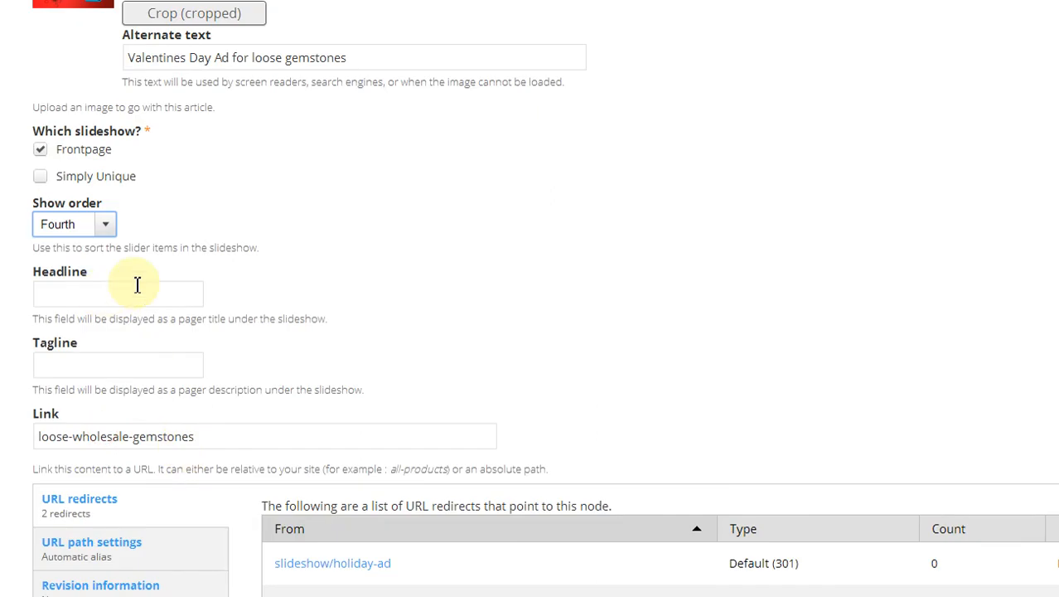
pyautogui.click(117, 293)
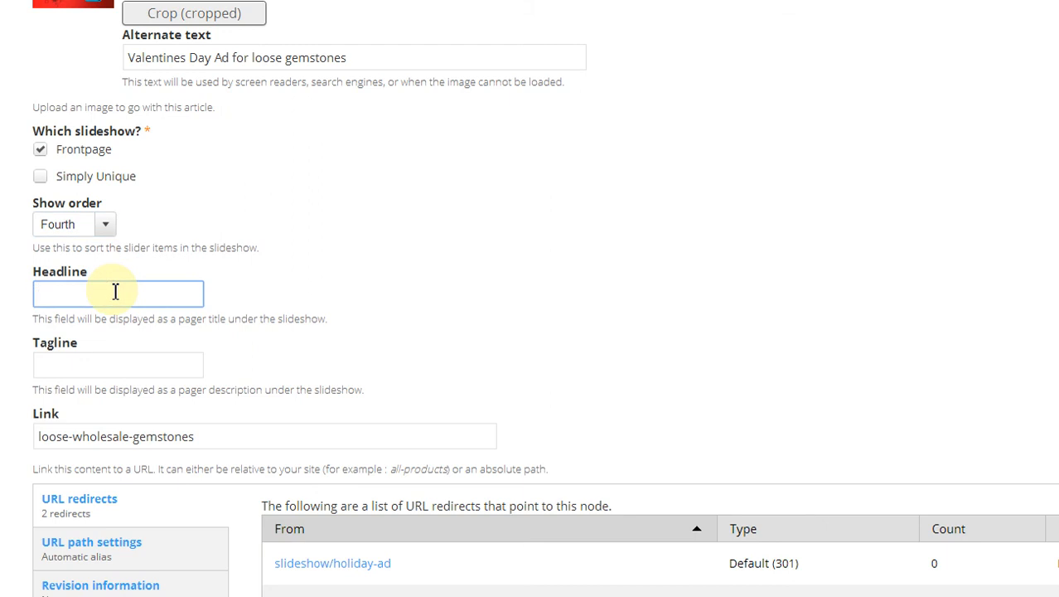
pyautogui.moveTo(126, 373)
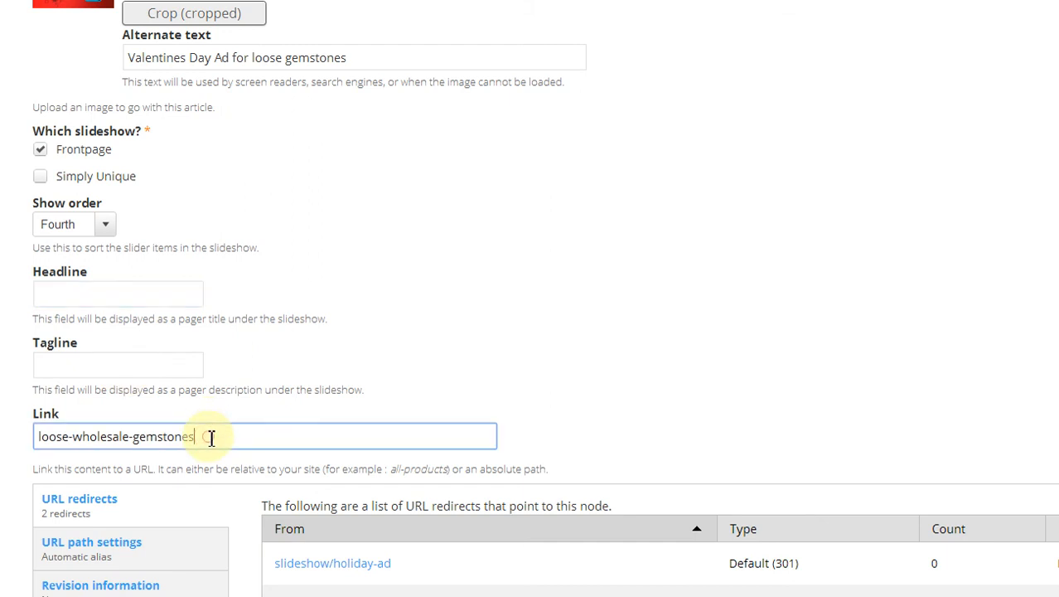
pyautogui.scroll(-3)
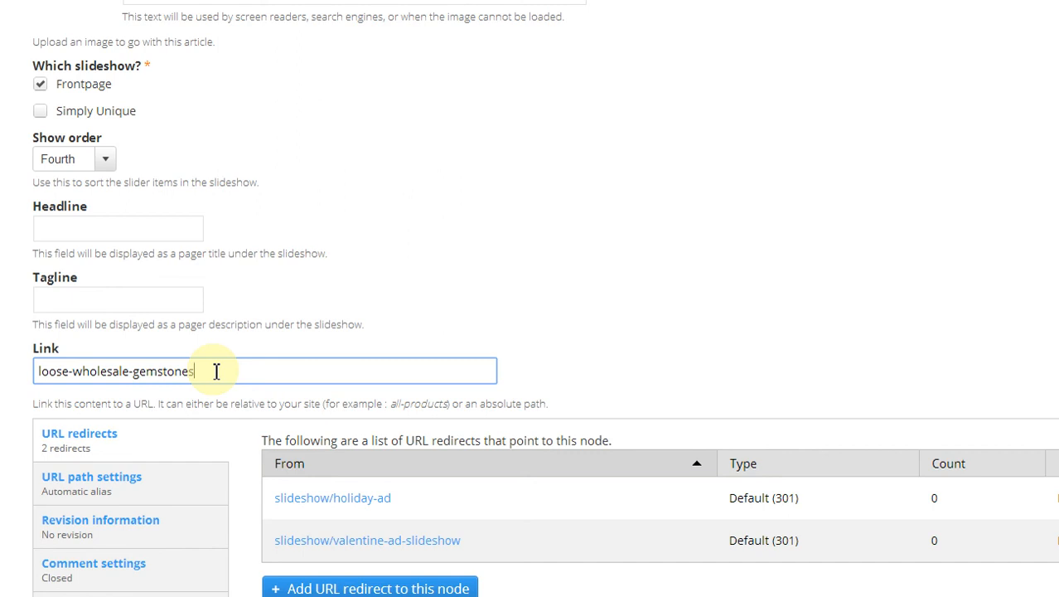
pyautogui.scroll(-3)
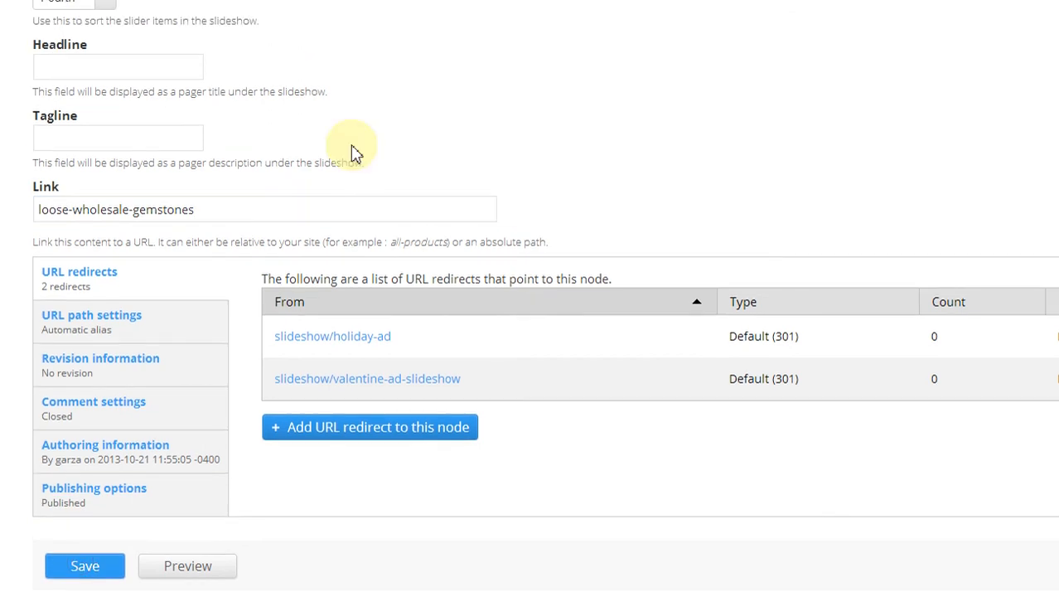
pyautogui.scroll(-3)
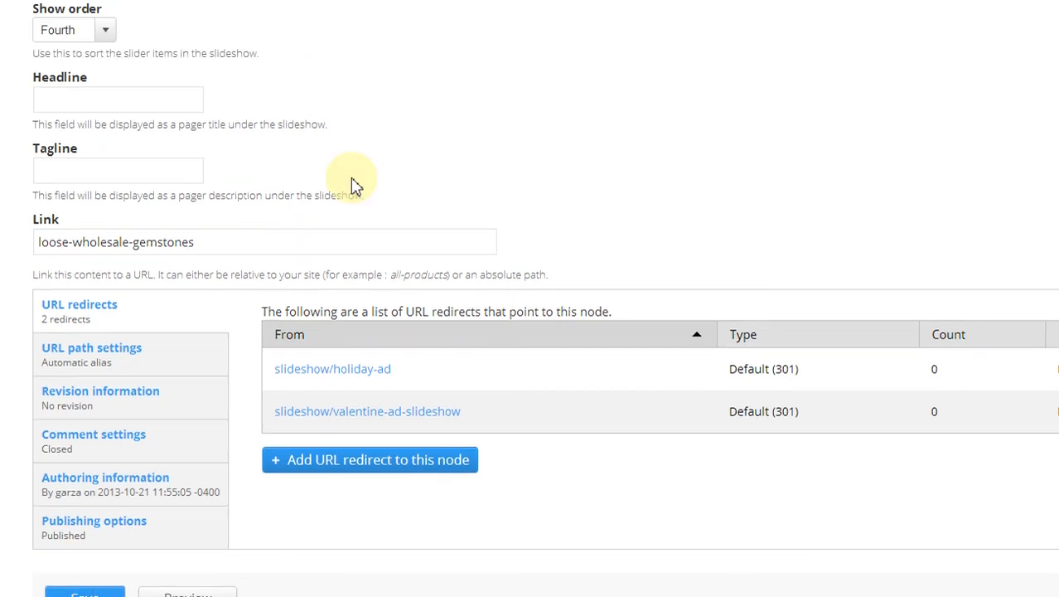
# Save the Valentine's Day Slideshow Item and confirm the updated message
pyautogui.click(83, 594)
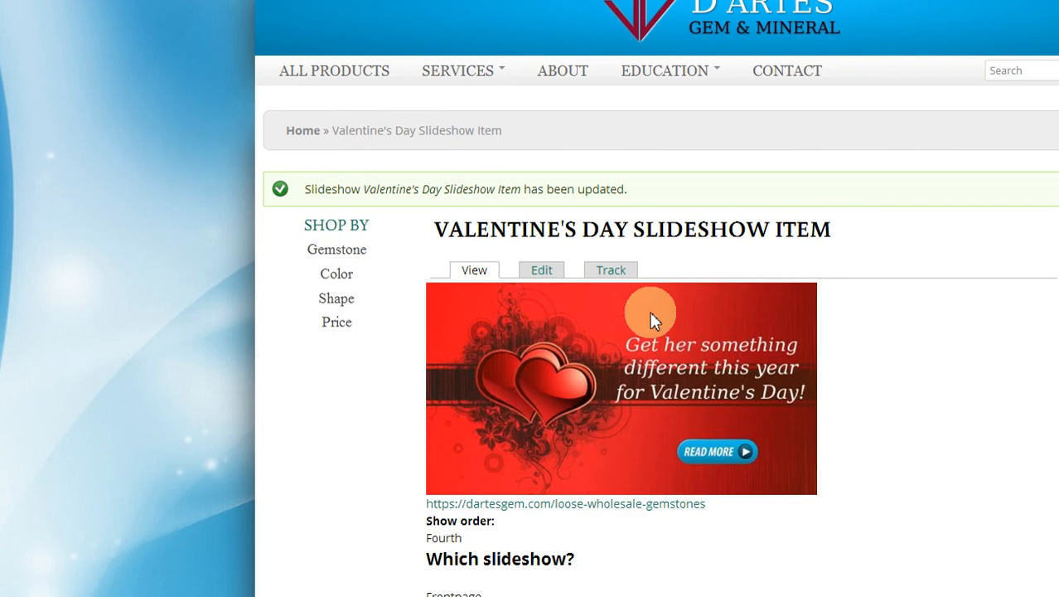
pyautogui.moveTo(676, 400)
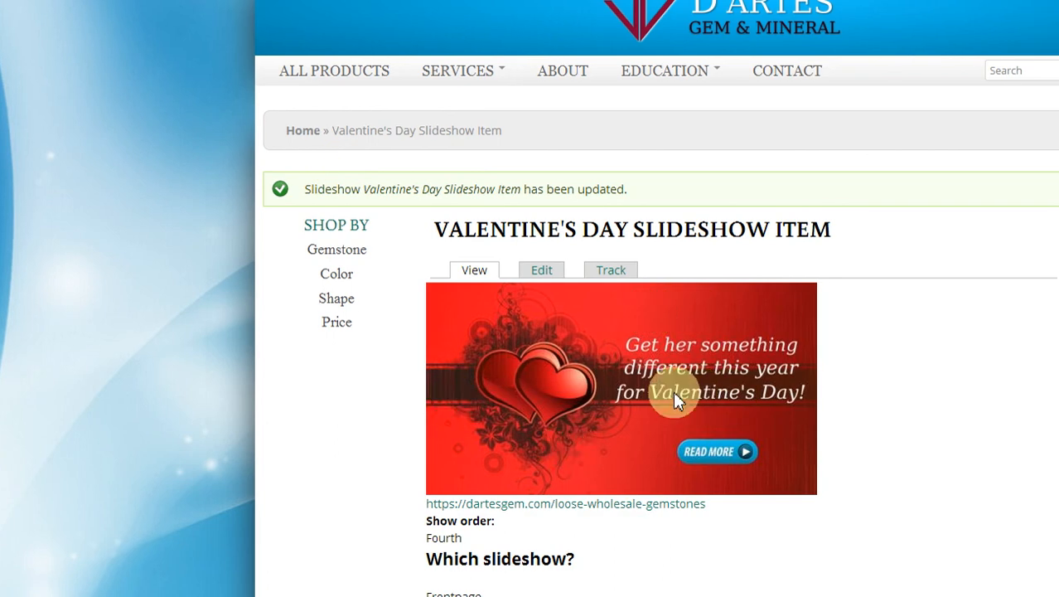
pyautogui.scroll(-3)
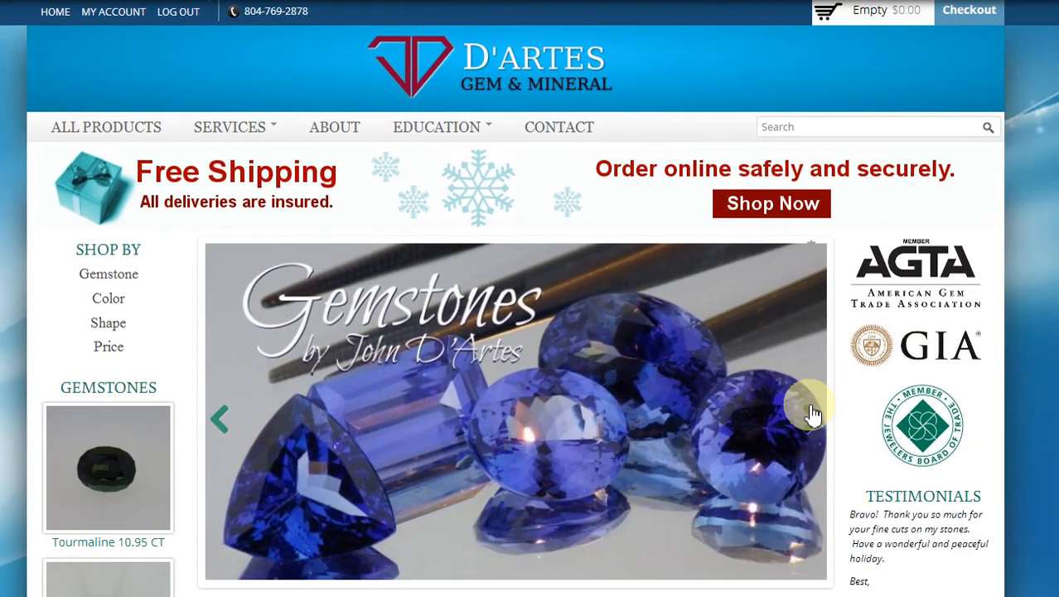
# Advance the D'Artes homepage slideshow to the next slide
pyautogui.click(812, 414)
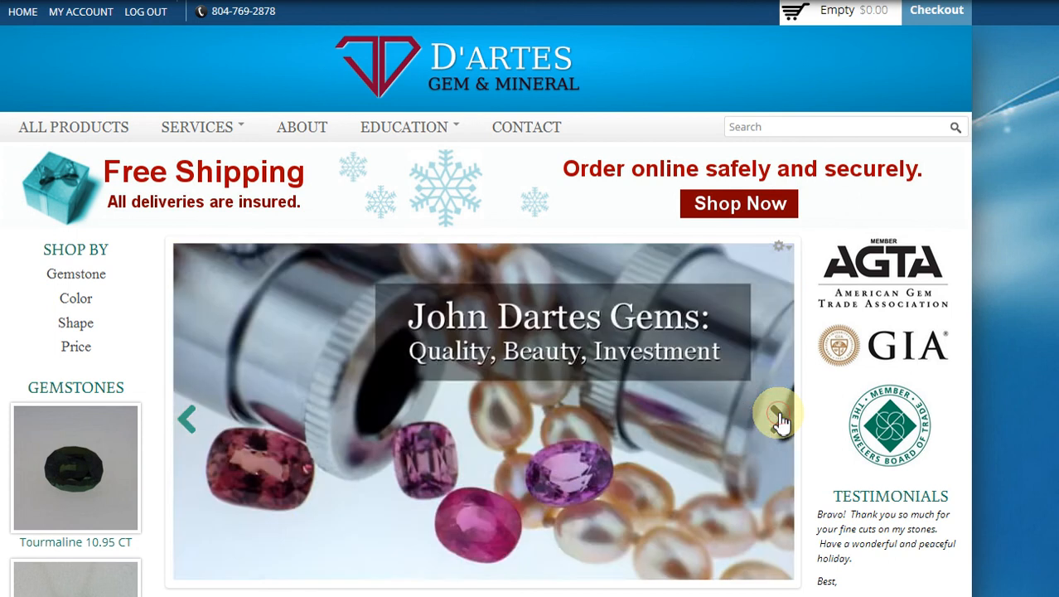